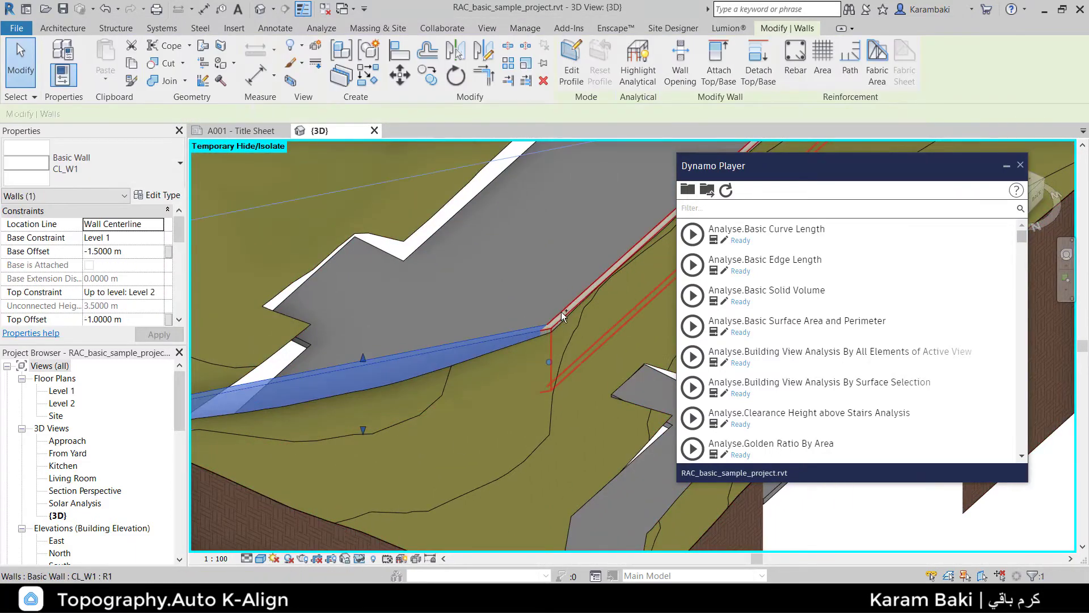
Filter the Dynamo Player list by typing 'k' to show Topography.Auto K-Align
text(k-al)
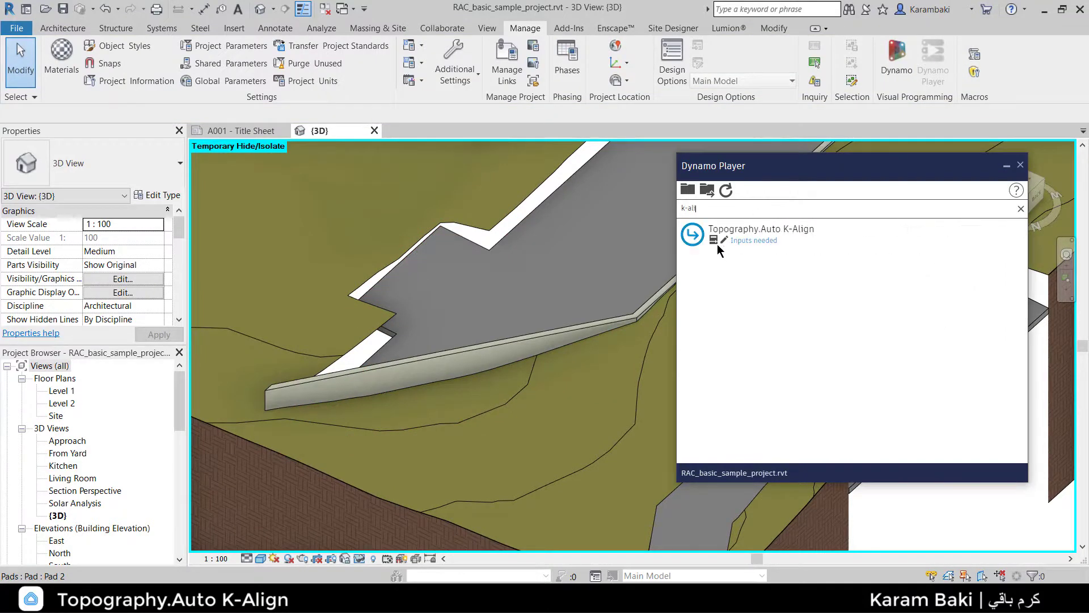
Open the Topography.Auto K-Align script and pick the topography surface and wall edges
click(692, 235)
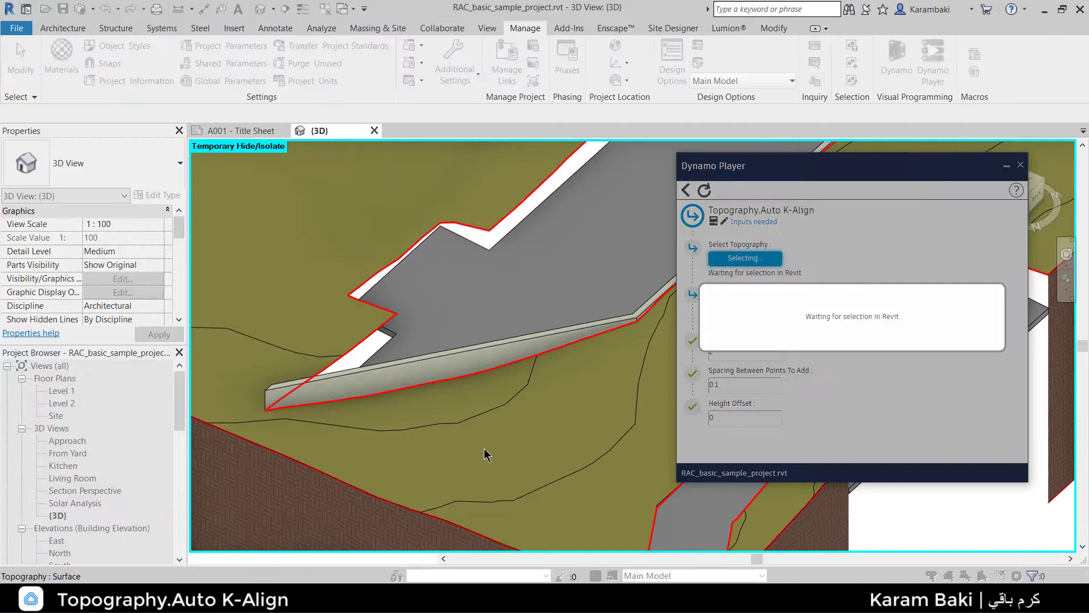
click(548, 334)
text(1)
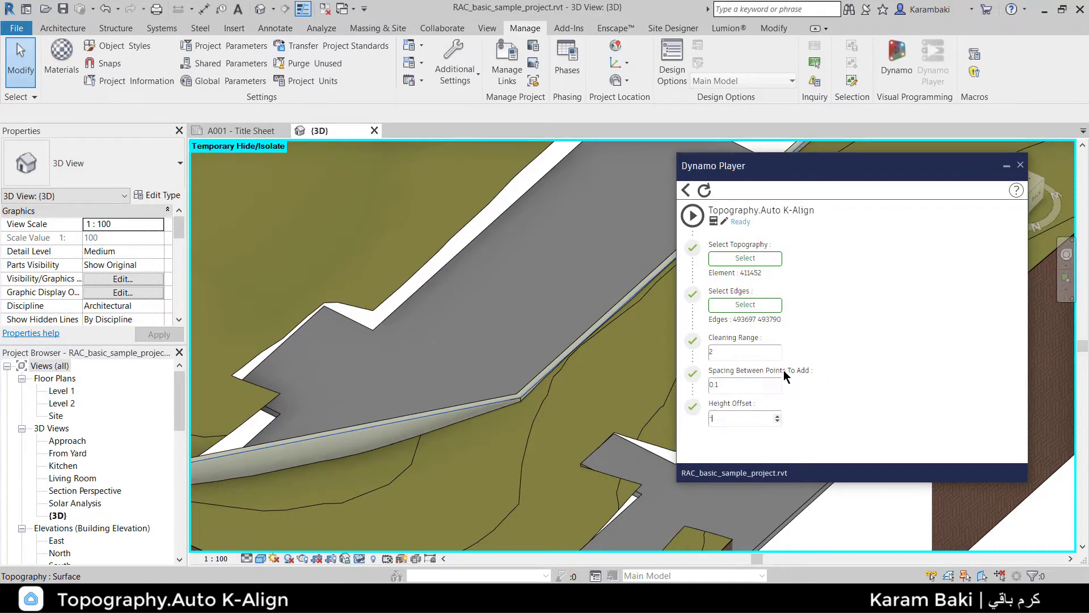
Enter a height offset of 0 and run the K-Align script
text(-0.)
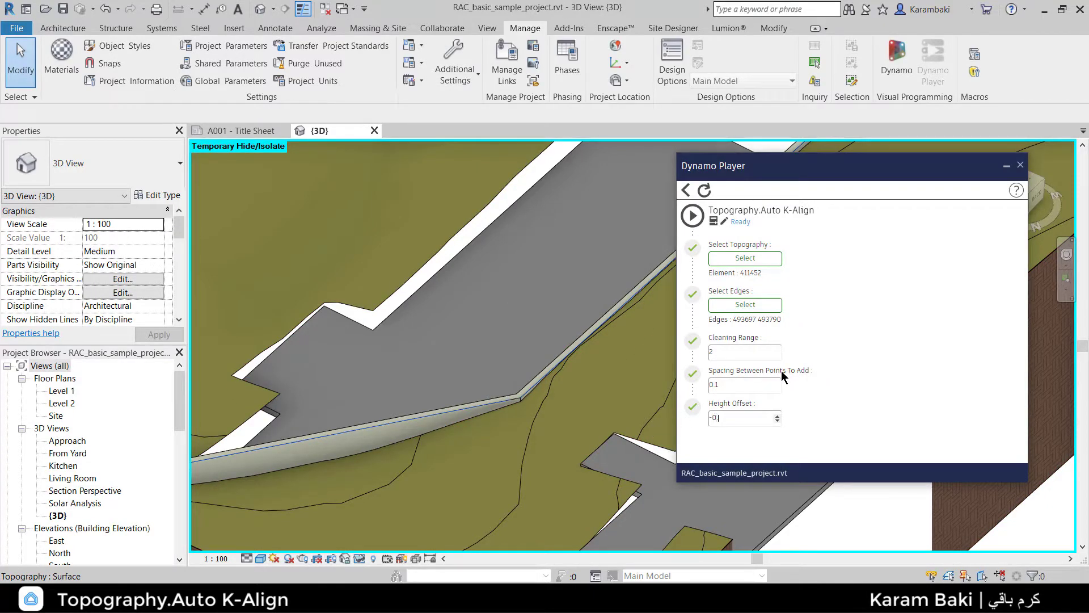
click(693, 214)
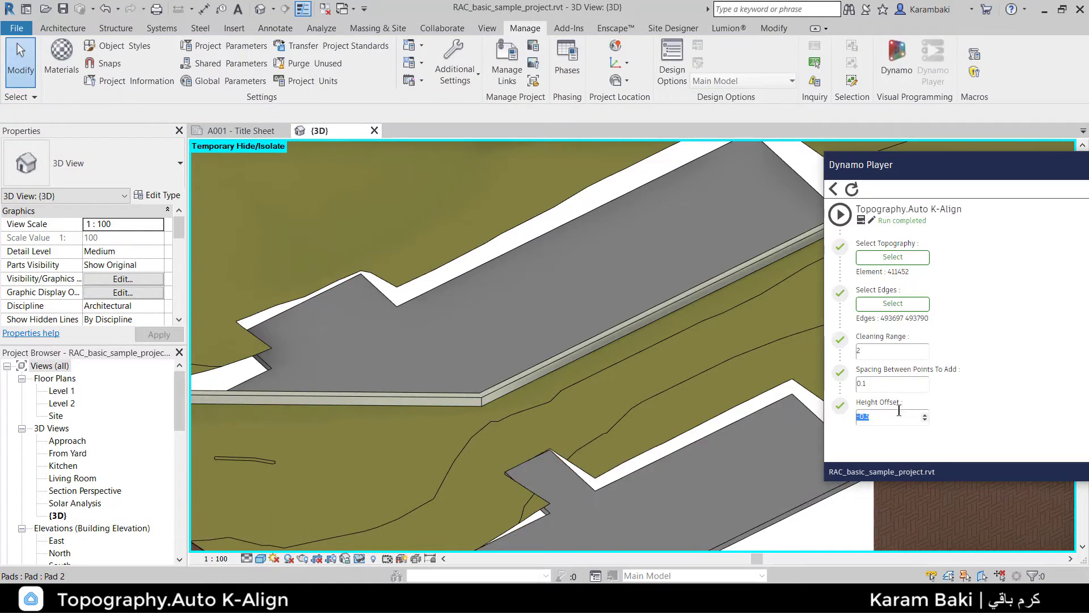
click(839, 214)
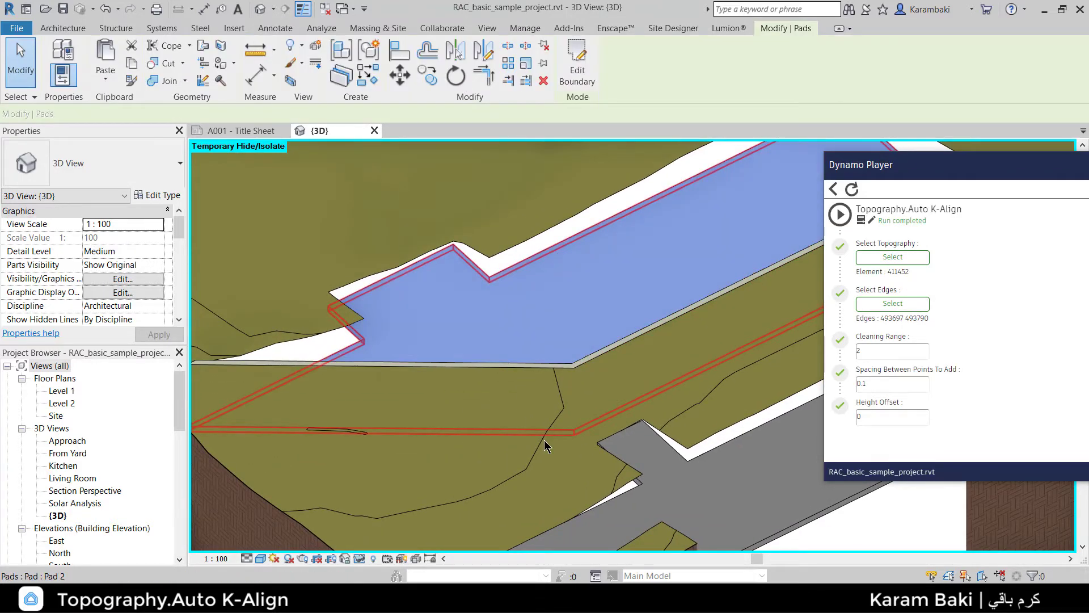
mouse_move(544, 440)
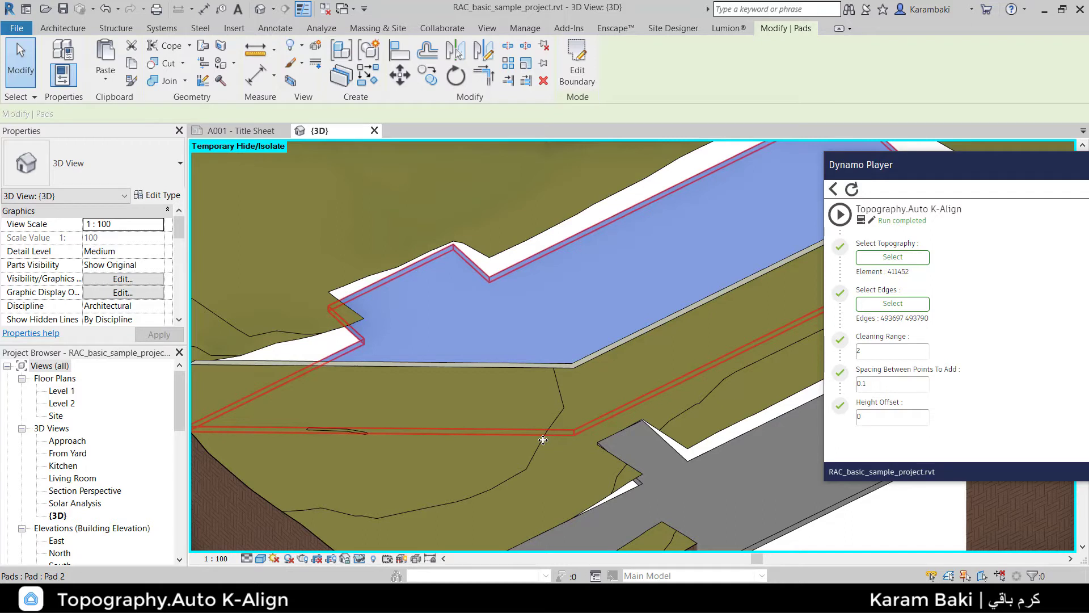
mouse_move(532, 435)
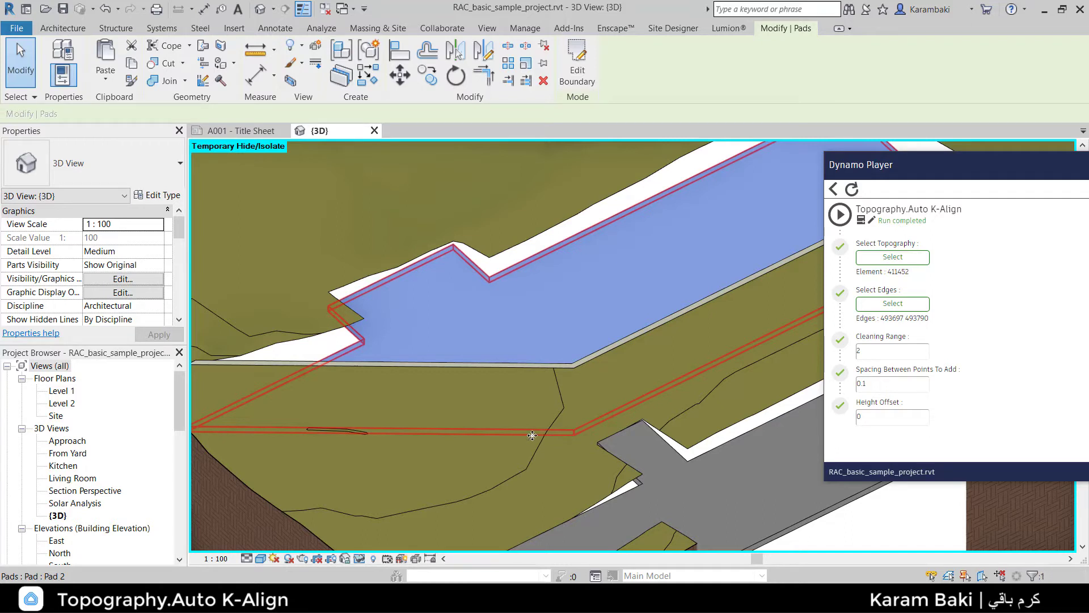